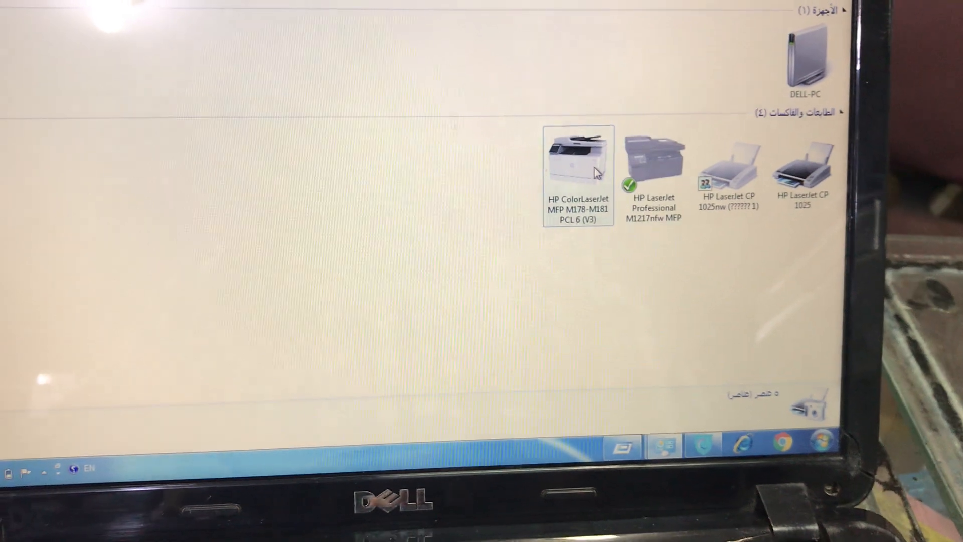
# - Set the HP ColorLaserJet MFP M178-M181 as the default printer, raising error 0x00000709
pyautogui.rightClick(578, 161)
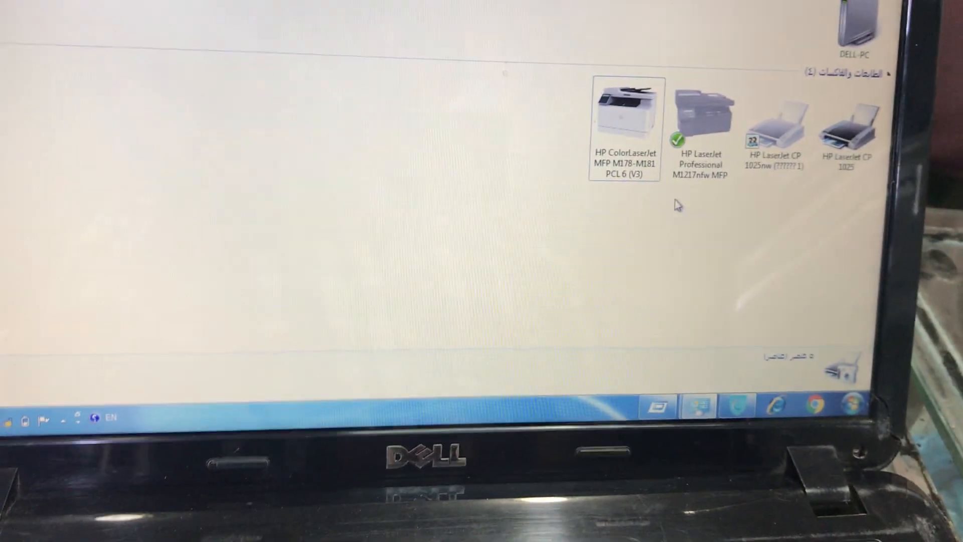
pyautogui.rightClick(626, 110)
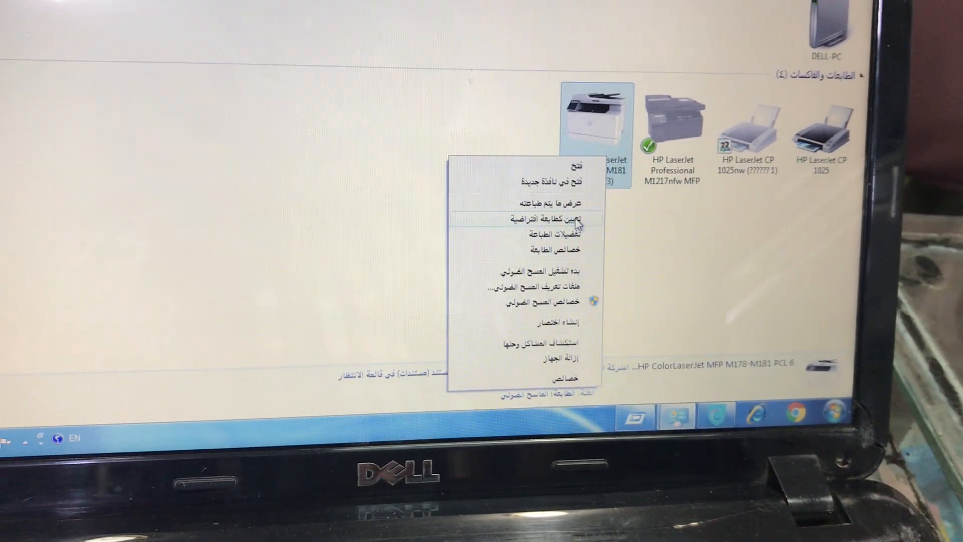
pyautogui.click(547, 218)
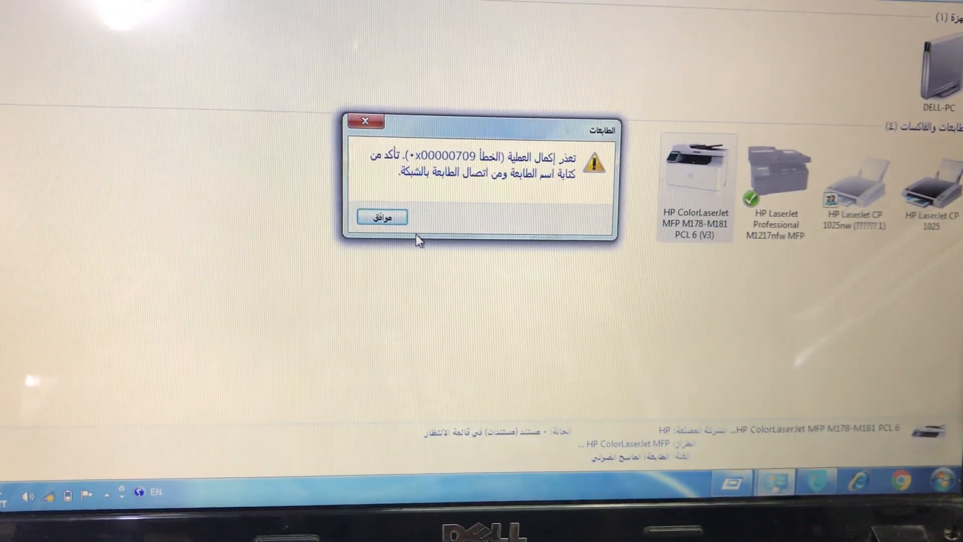
# - Dismiss the 0x00000709 default-printer error message
pyautogui.click(381, 217)
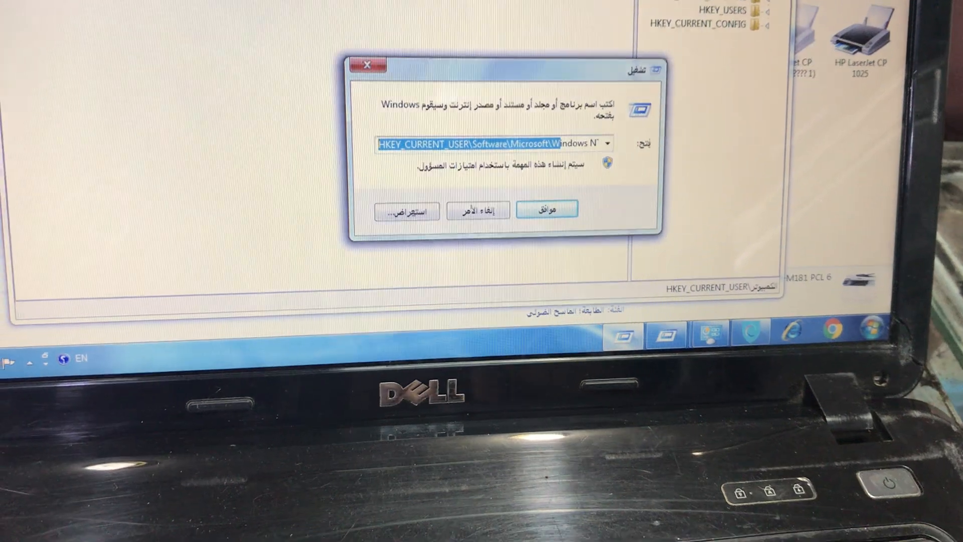
# - Finish with the Run dialog and begin browsing HKEY_CURRENT_USER in Registry Editor
pyautogui.click(547, 208)
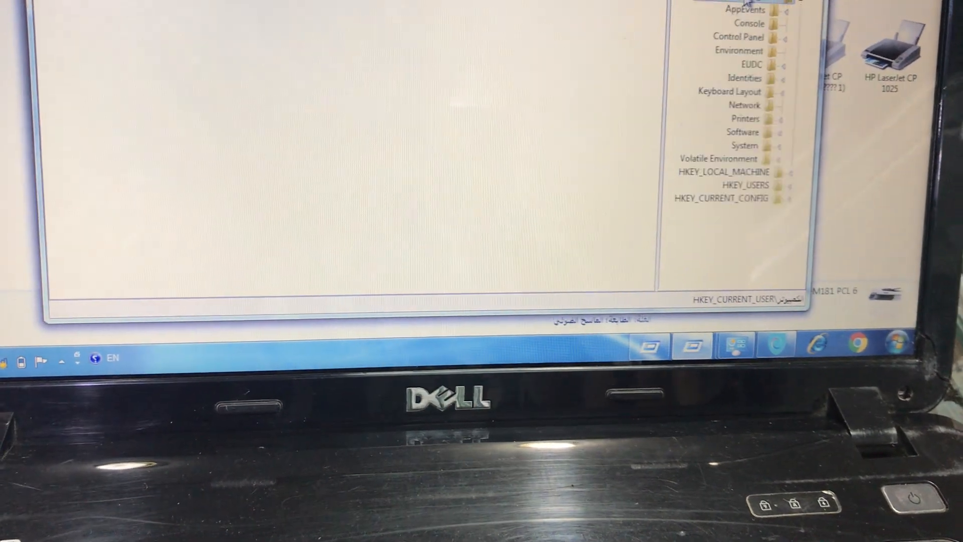
pyautogui.click(737, 50)
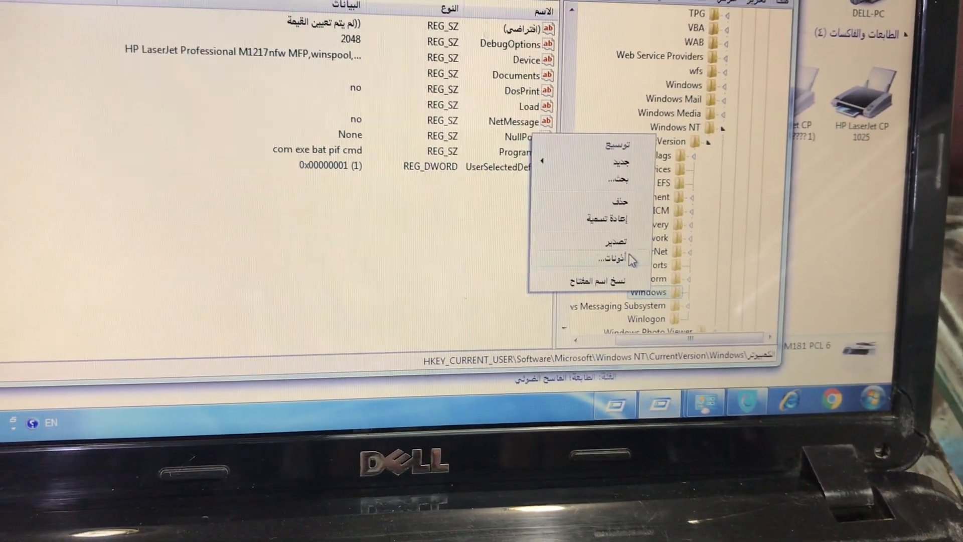
# - Allow Everyone Full Control on the Windows key, then select HKEY_CURRENT_USER\Software
pyautogui.click(598, 259)
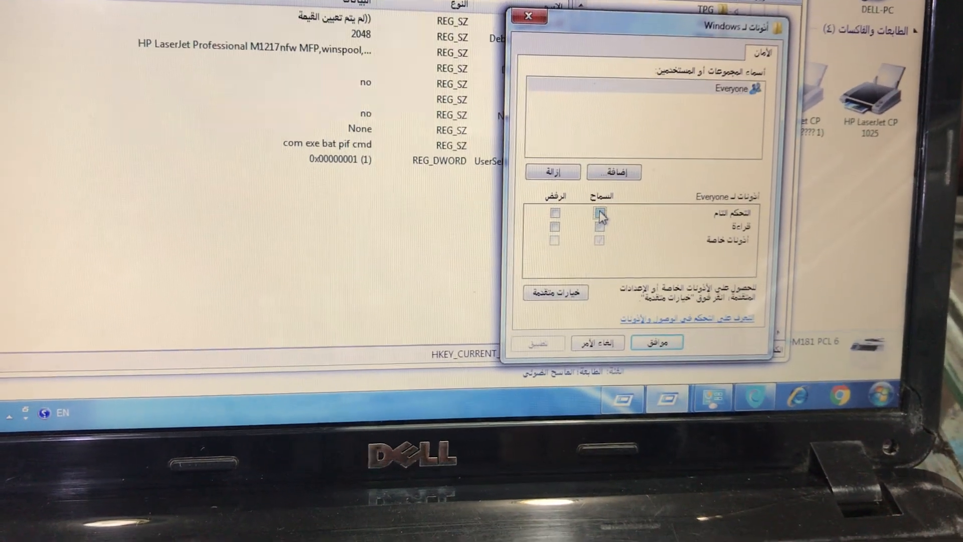
pyautogui.click(599, 217)
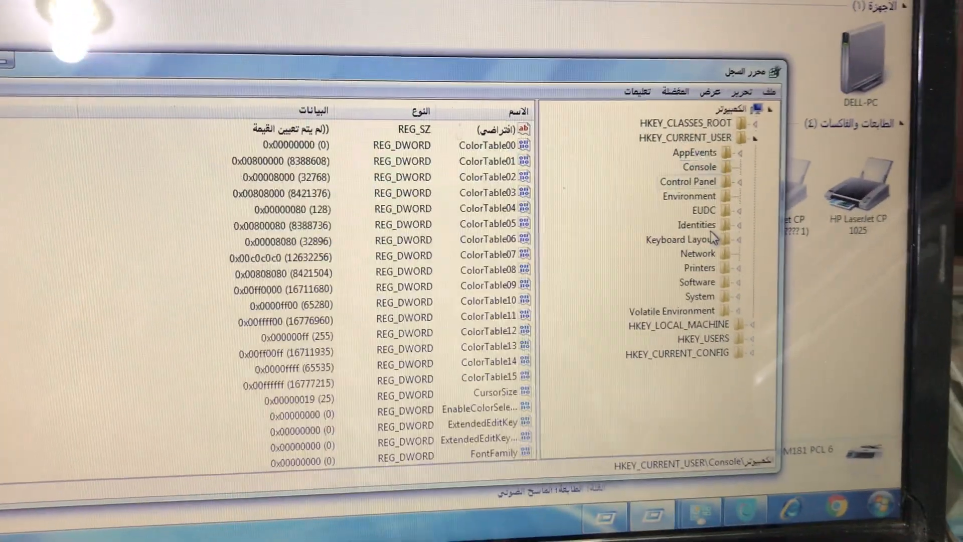
pyautogui.click(696, 282)
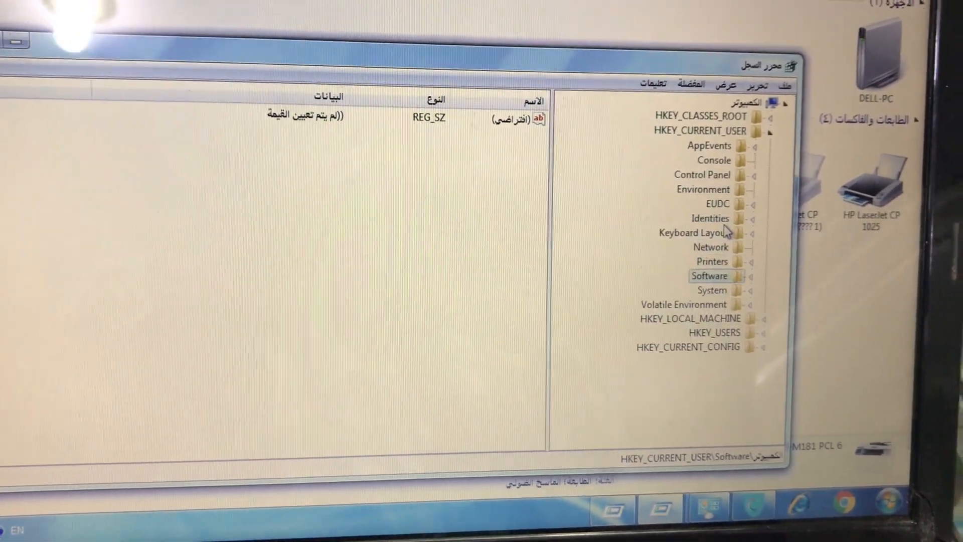